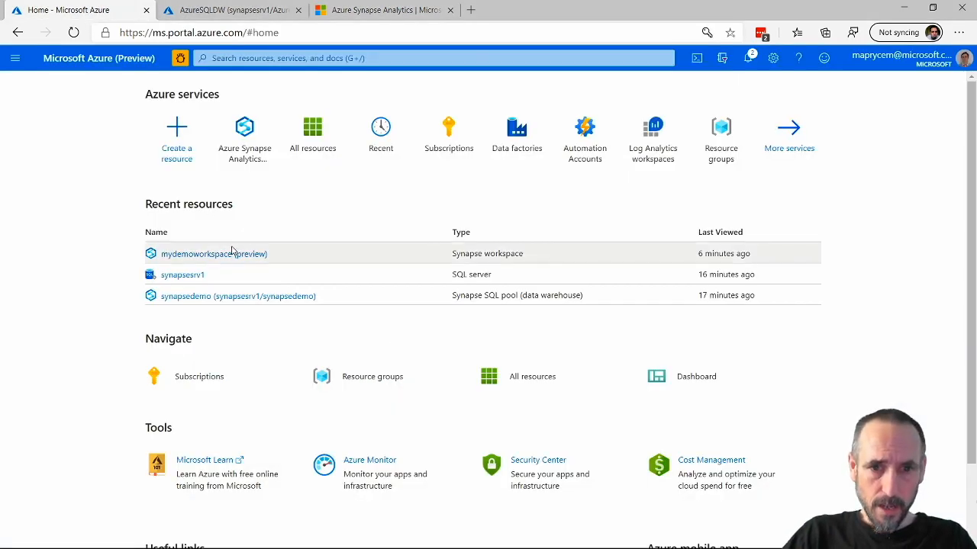
pyautogui.moveTo(214, 254)
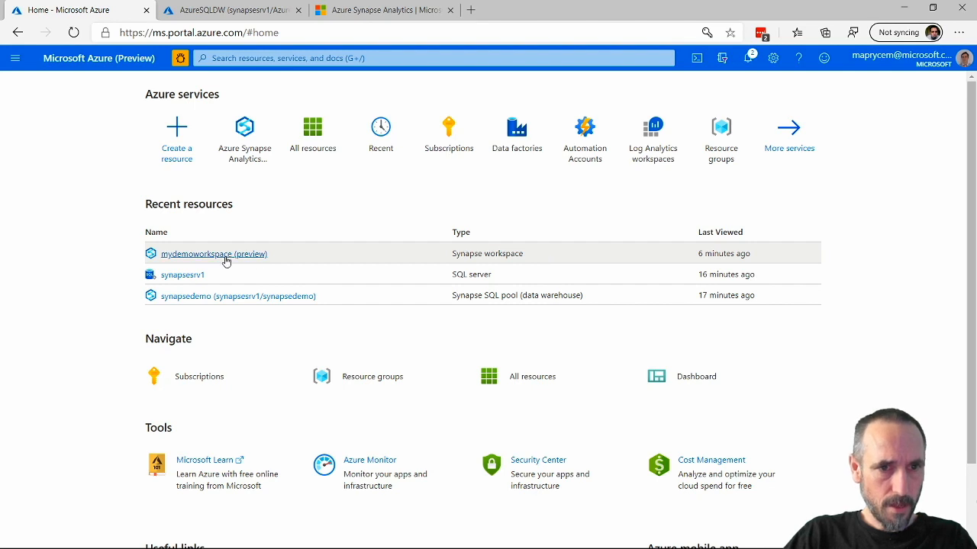
# - Bring up the AzureSQLDW dedicated SQL pool overview on synapsesrv1
pyautogui.click(228, 9)
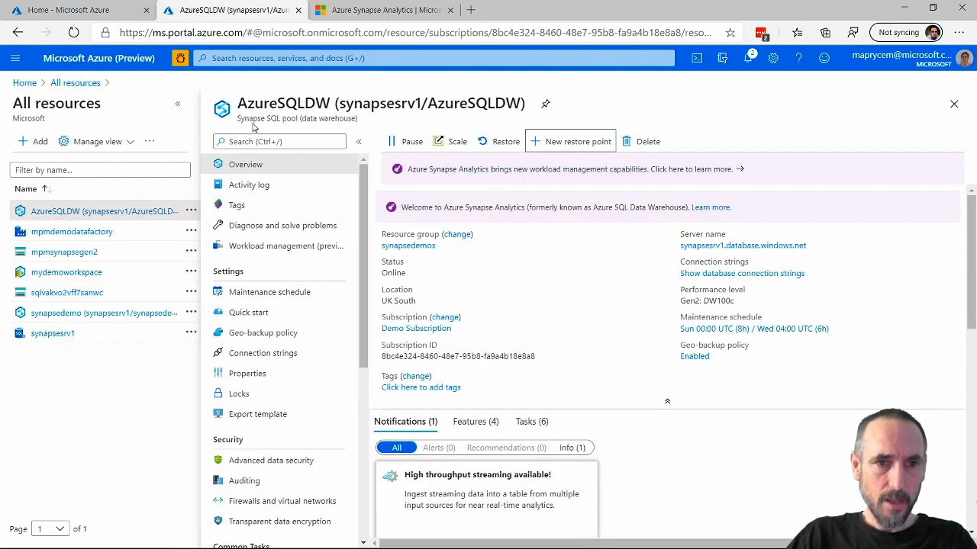
pyautogui.doubleClick(369, 104)
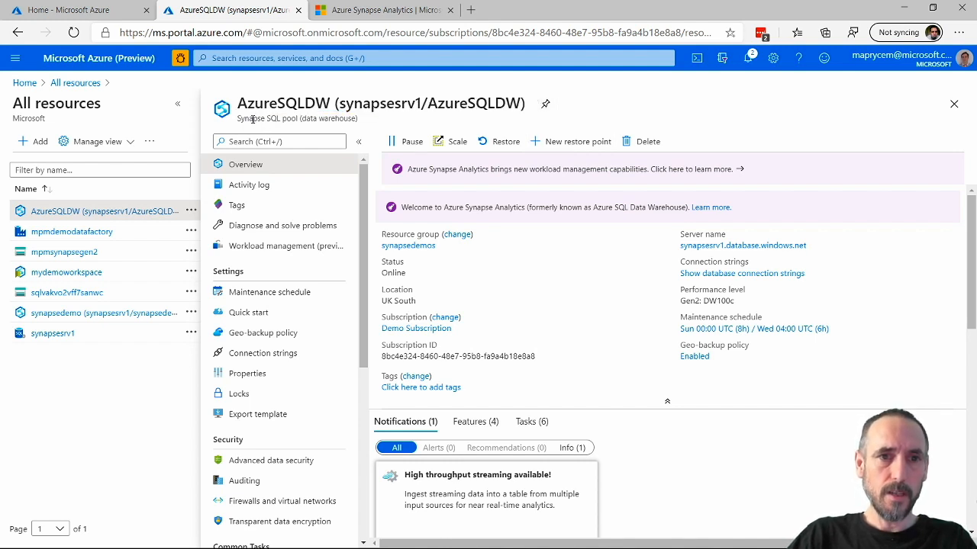
pyautogui.doubleClick(299, 119)
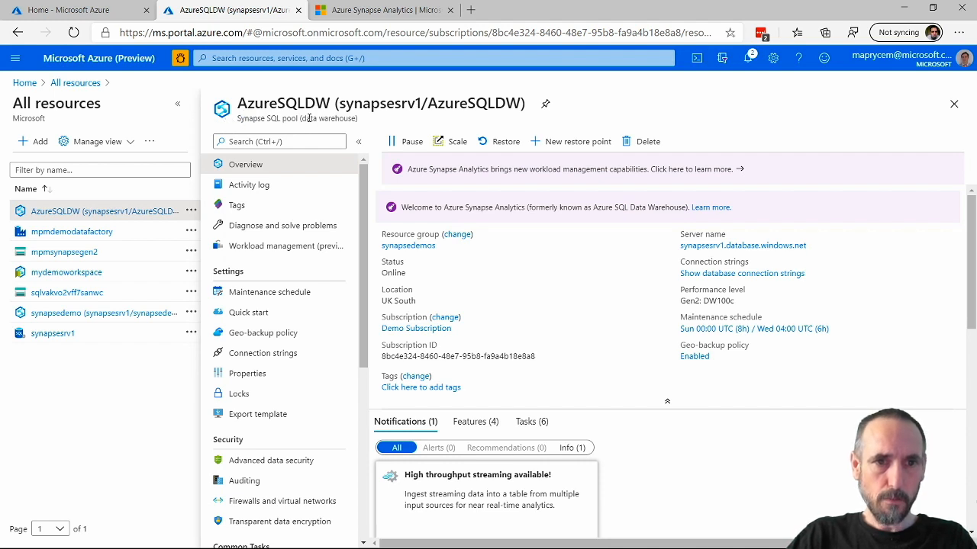
pyautogui.moveTo(578, 152)
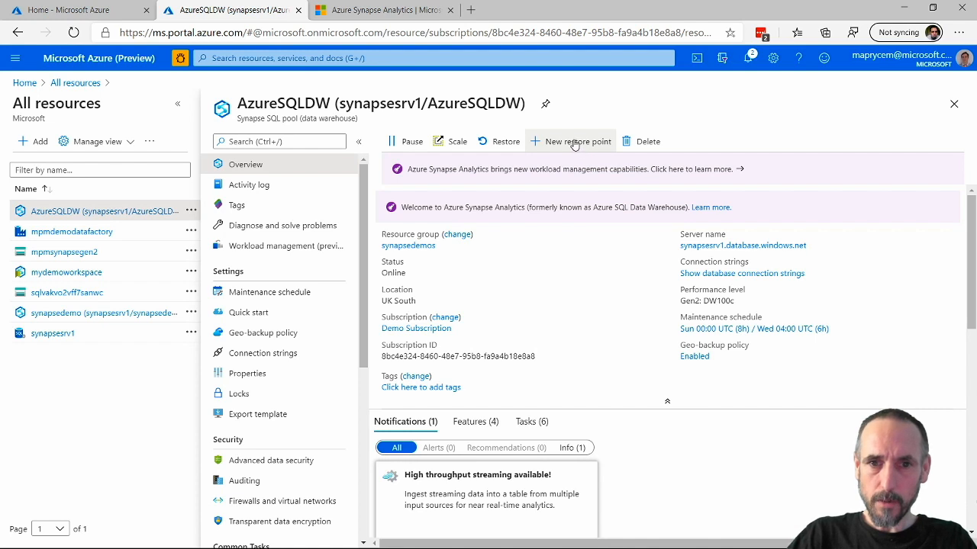
# - Create a new user-defined restore point named 'jeff' for the AzureSQLDW pool
pyautogui.click(577, 140)
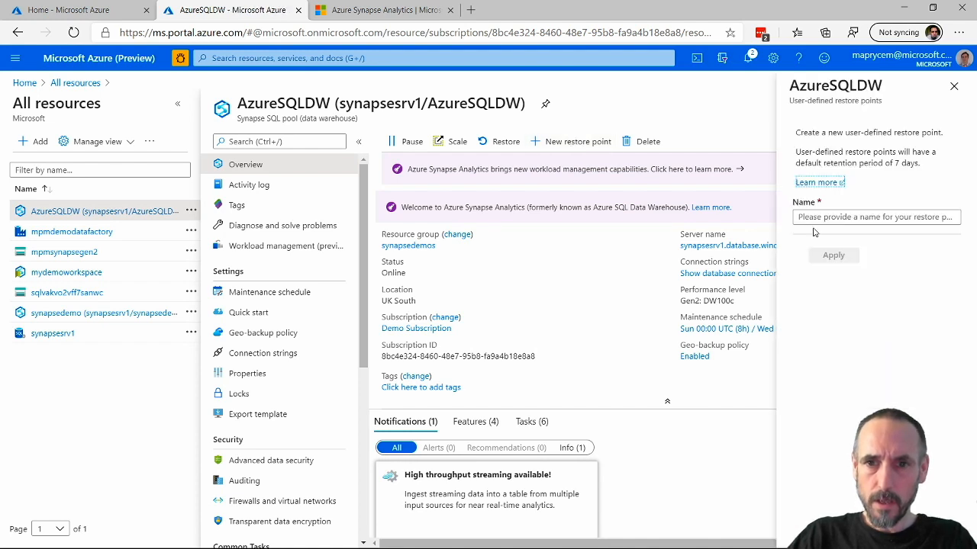
pyautogui.click(875, 217)
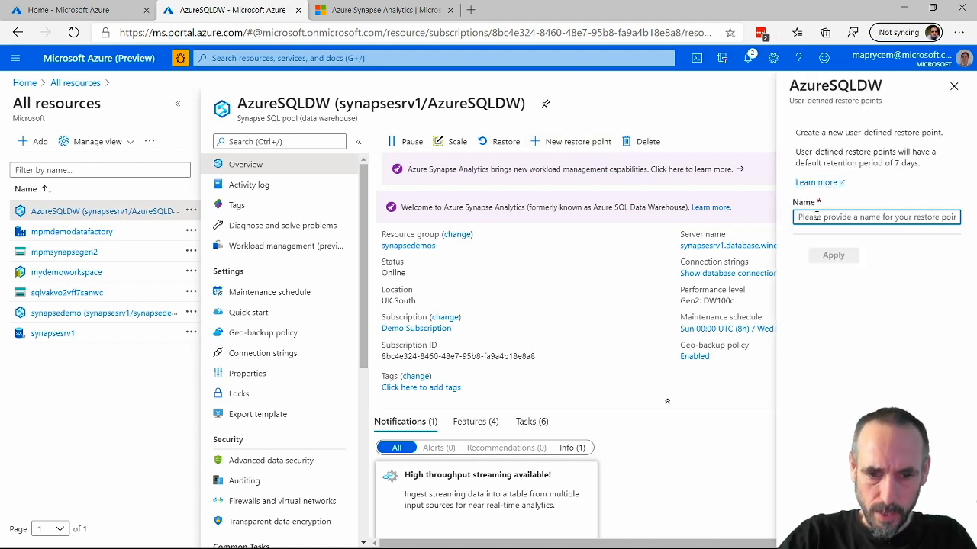
pyautogui.write('jeff')
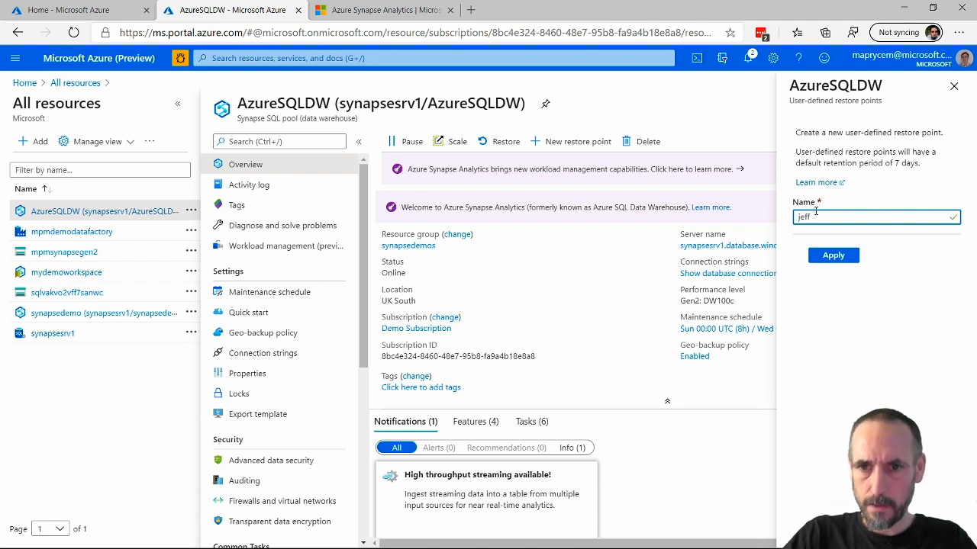
pyautogui.click(833, 255)
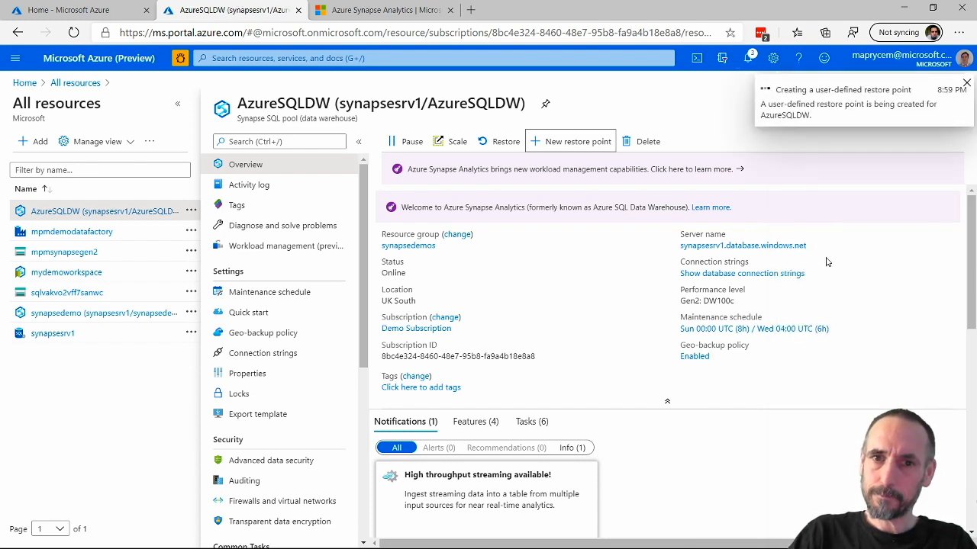
pyautogui.moveTo(801, 101)
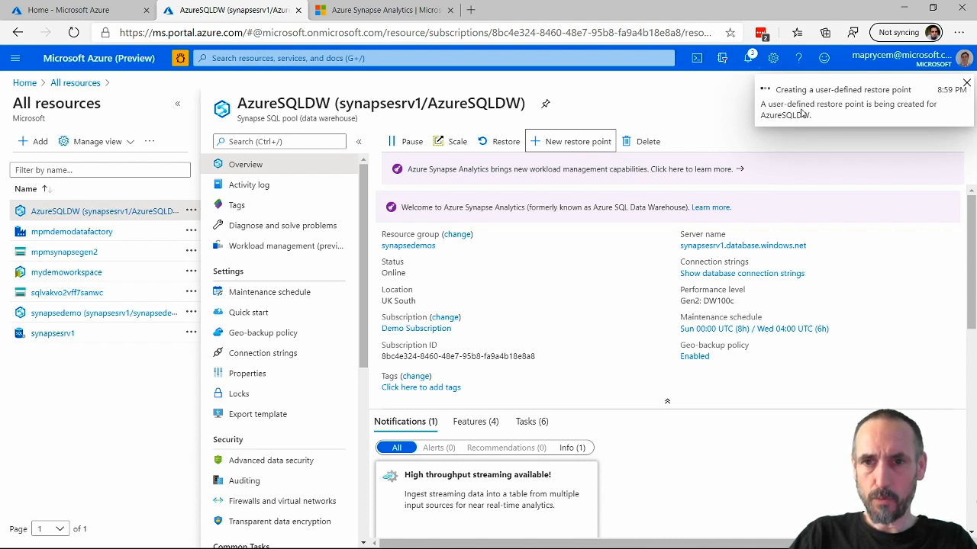
pyautogui.moveTo(797, 134)
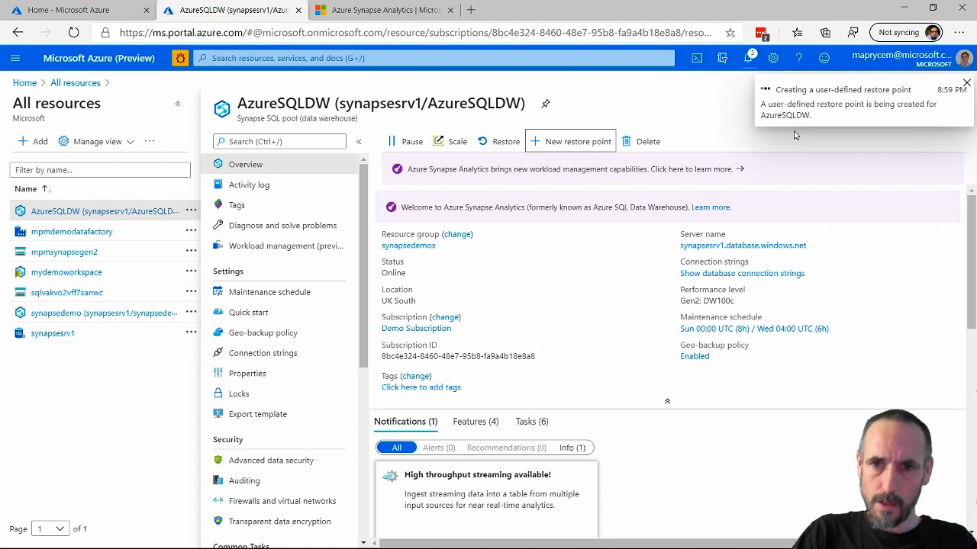
pyautogui.moveTo(675, 201)
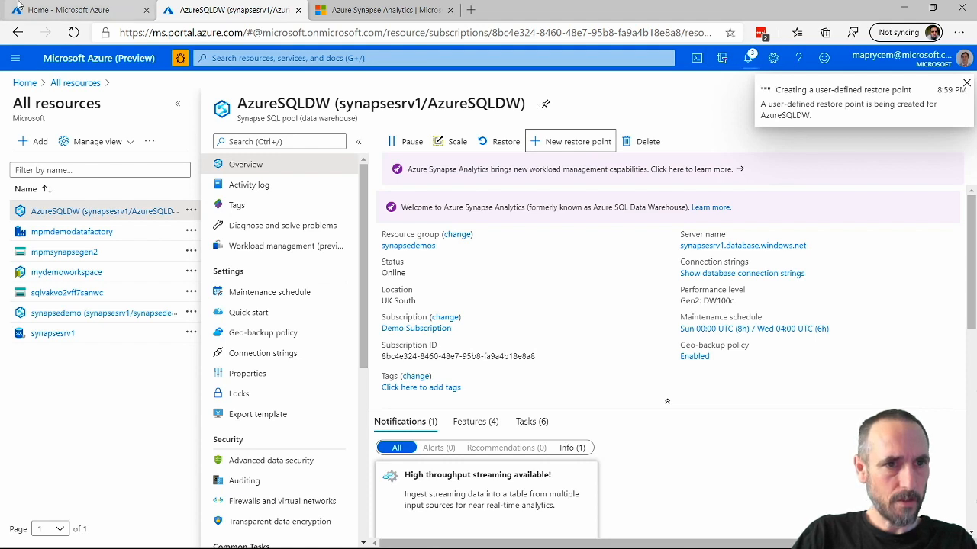
# - From Home, open mydemoworkspace and begin creating a new SQL pool
pyautogui.click(77, 9)
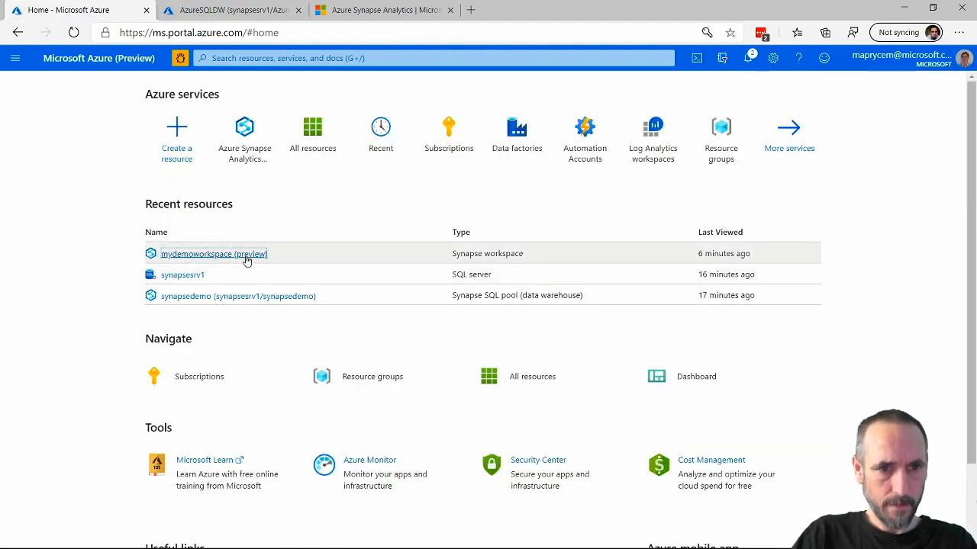
pyautogui.click(213, 253)
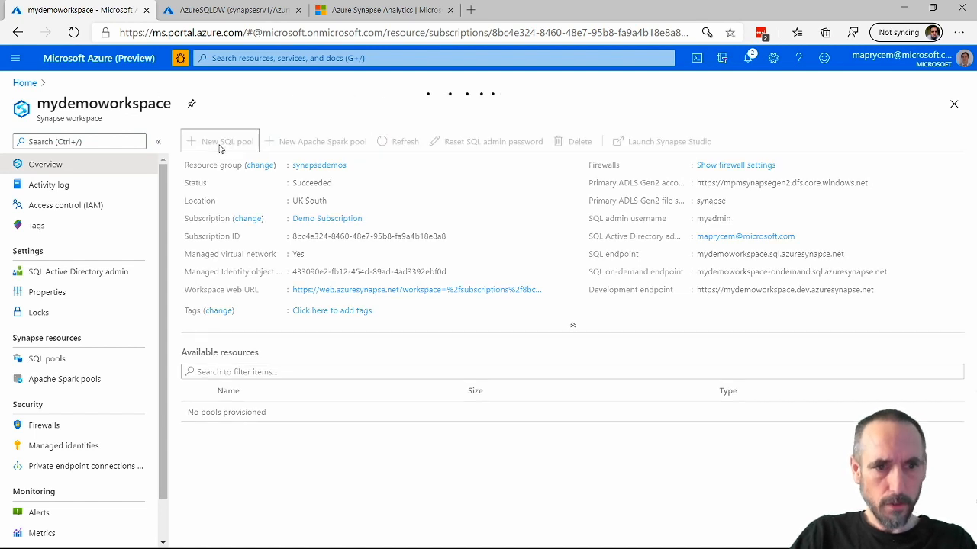
pyautogui.click(220, 140)
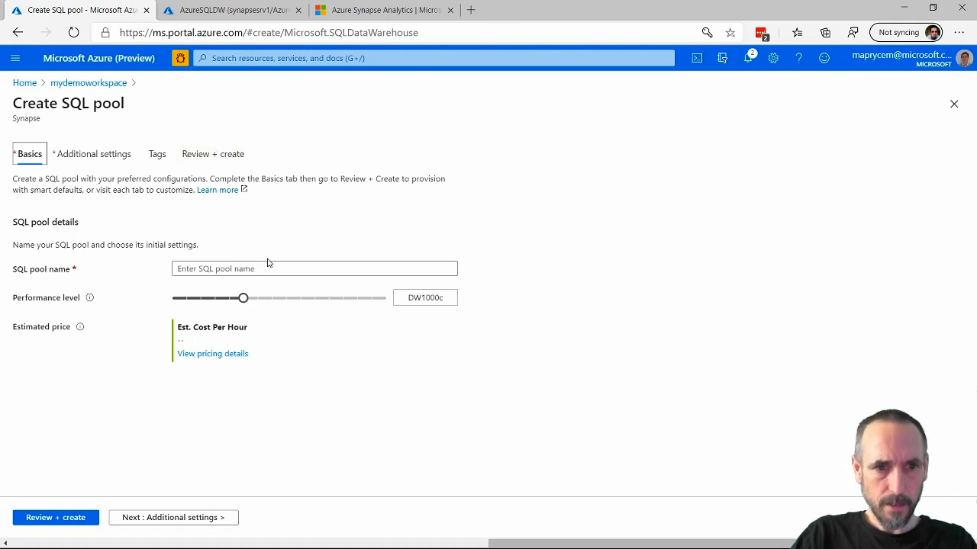
# - Name the pool demopool, lower performance to DW100c, and go to Review + create
pyautogui.click(314, 269)
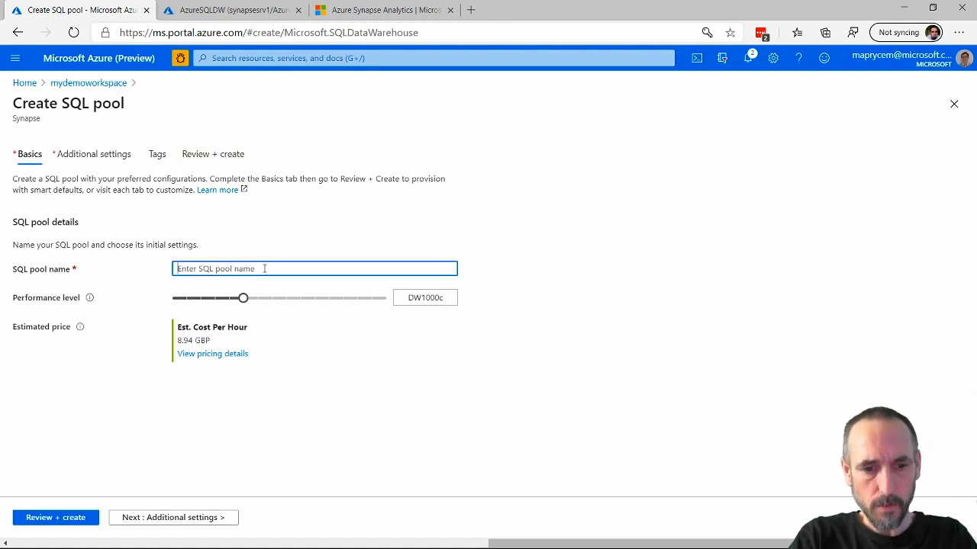
pyautogui.write('demopool')
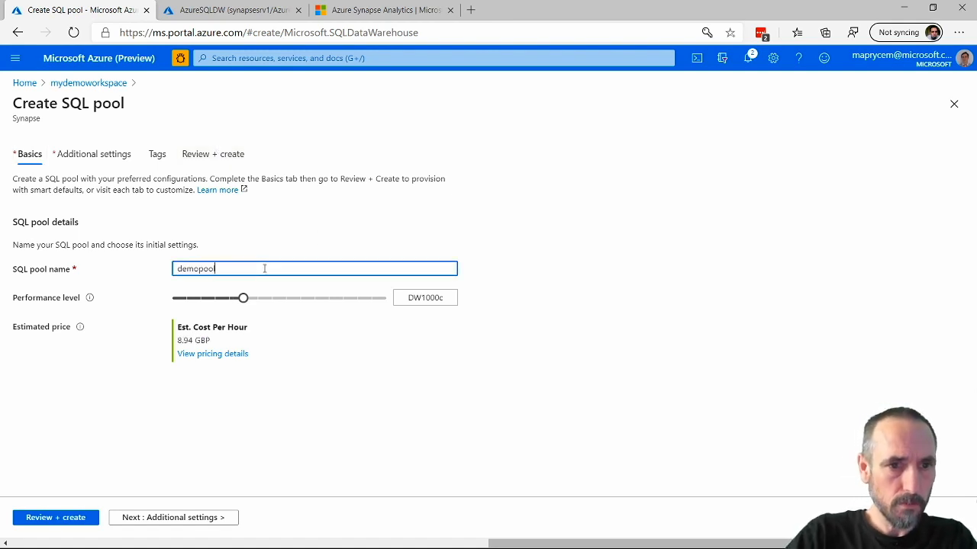
pyautogui.click(243, 298)
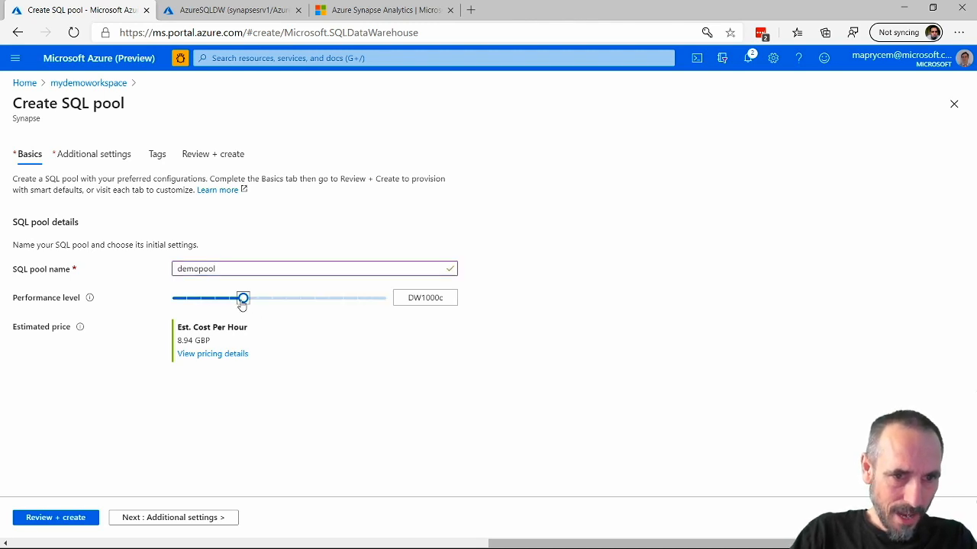
pyautogui.moveTo(243, 298); pyautogui.dragTo(171, 297)
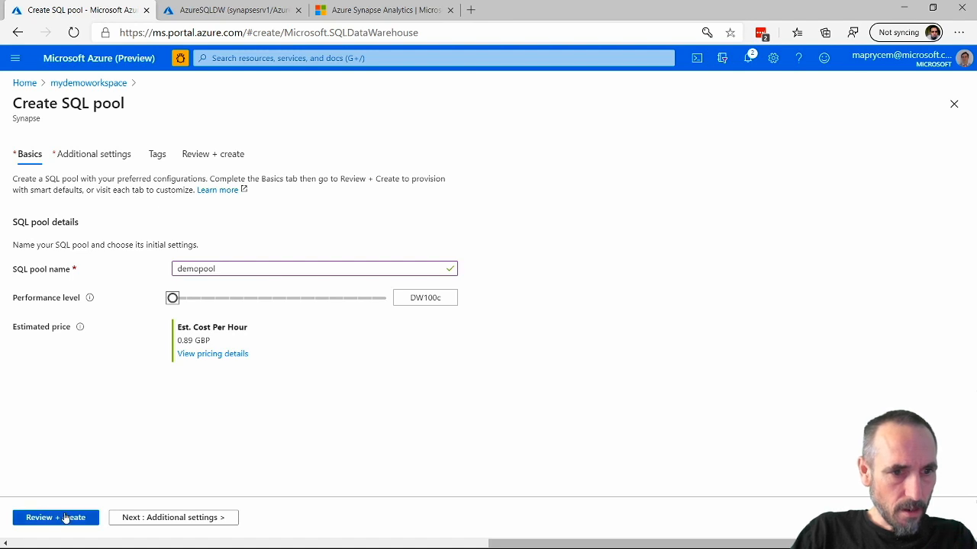
pyautogui.click(55, 517)
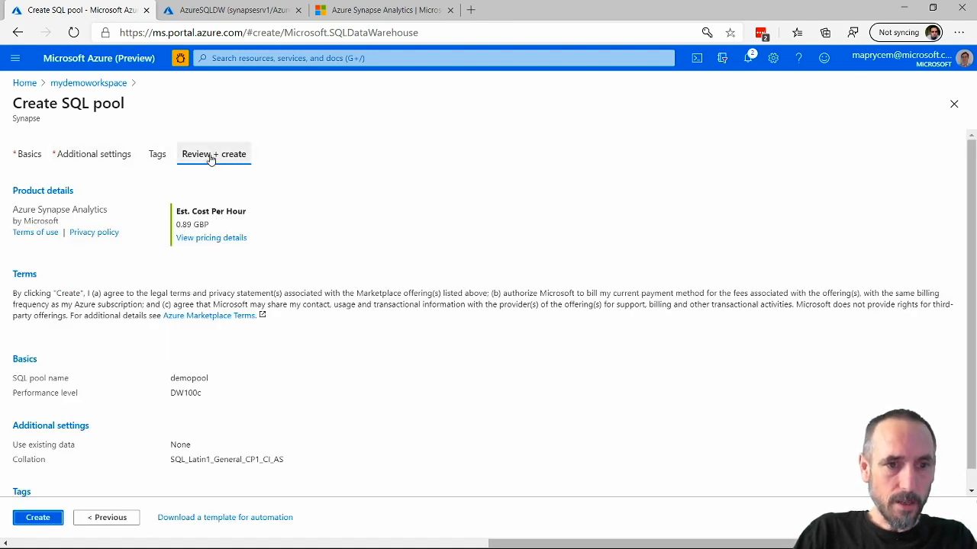
pyautogui.moveTo(83, 152)
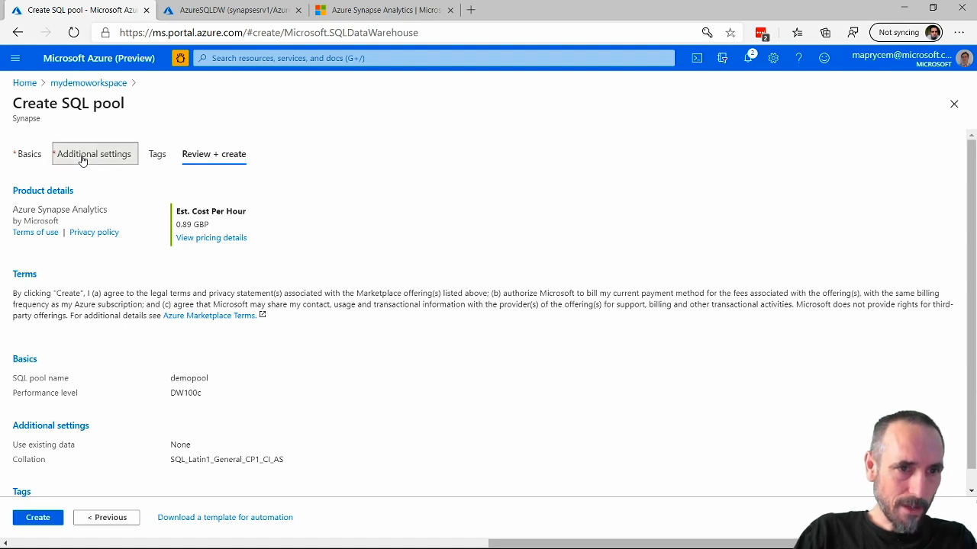
# - In Additional settings, source the pool from a restore point on synapsesrv1's AzureSQLDW pool
pyautogui.click(95, 153)
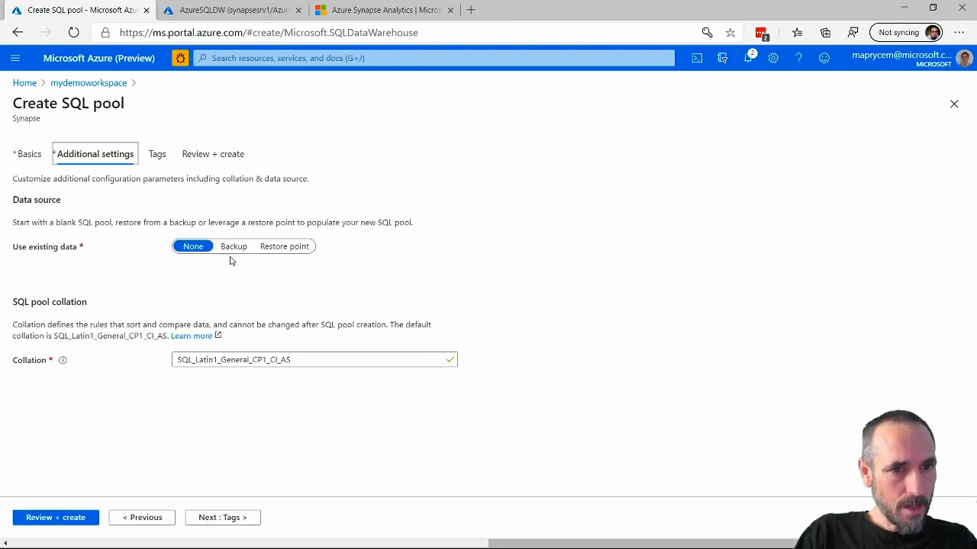
pyautogui.moveTo(234, 245)
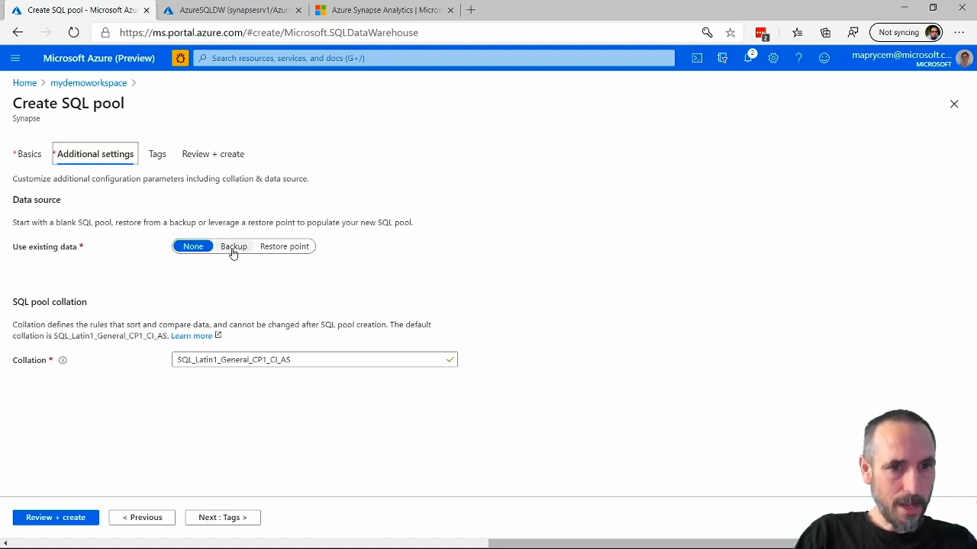
pyautogui.click(233, 246)
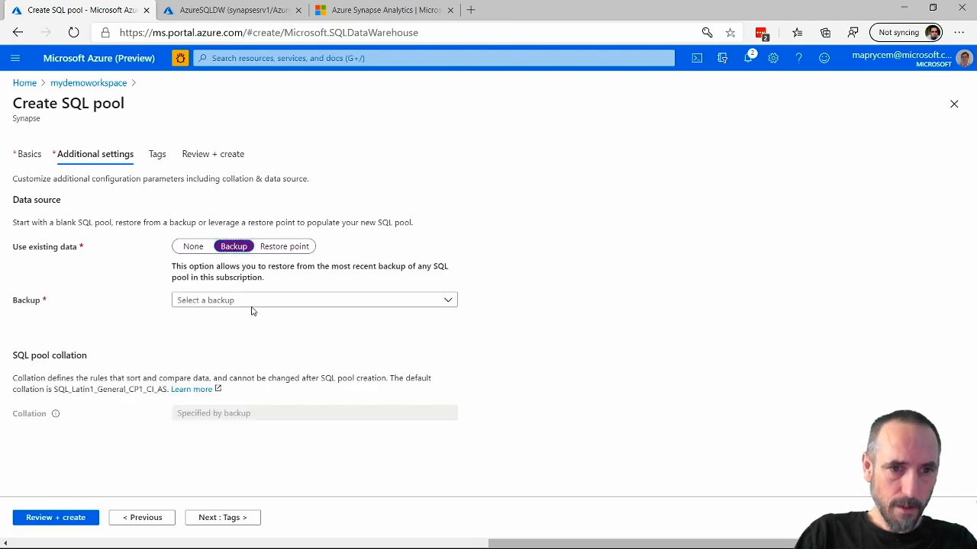
pyautogui.click(313, 299)
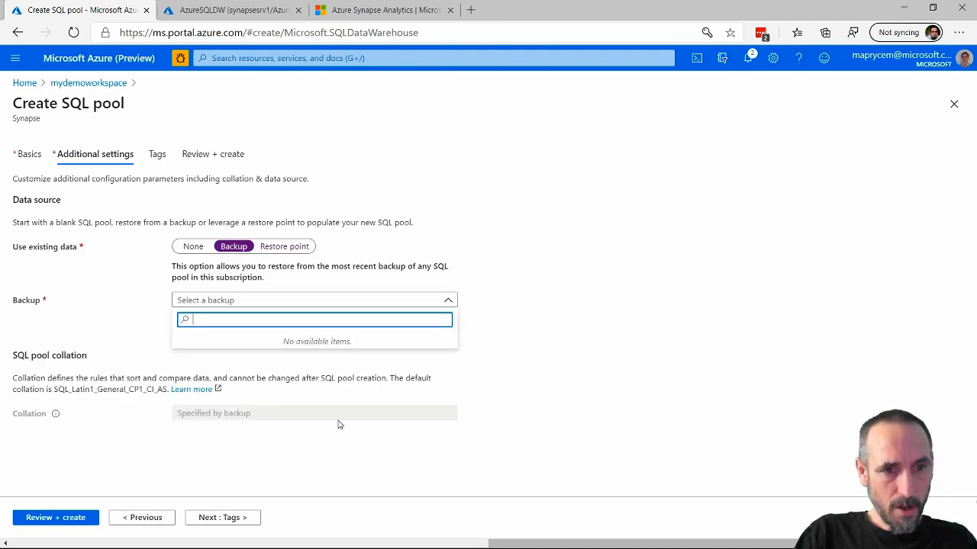
pyautogui.moveTo(290, 357)
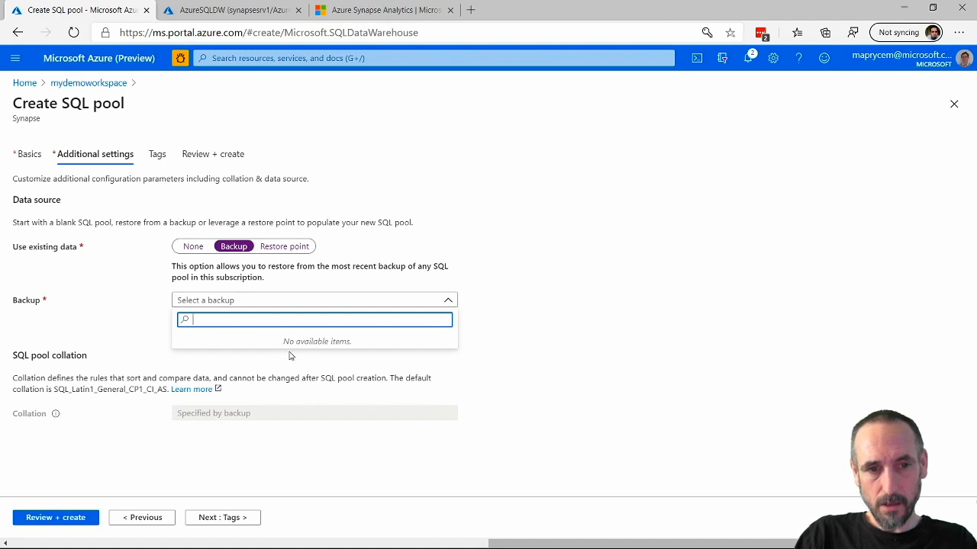
pyautogui.click(283, 246)
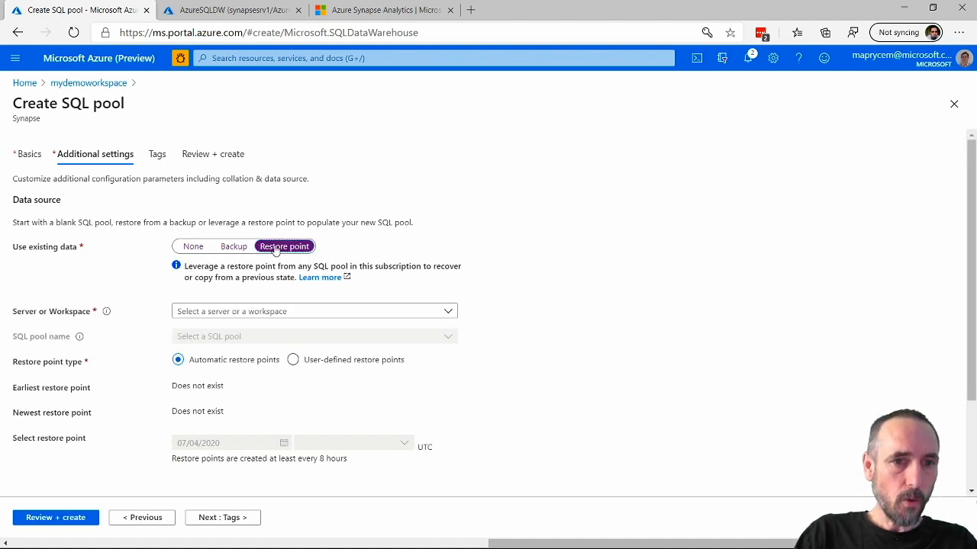
pyautogui.click(313, 311)
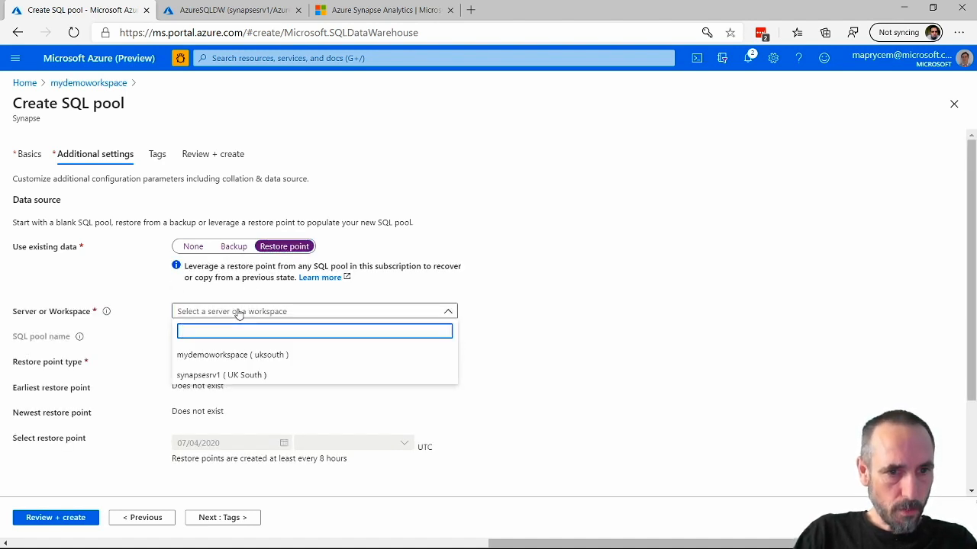
pyautogui.click(223, 375)
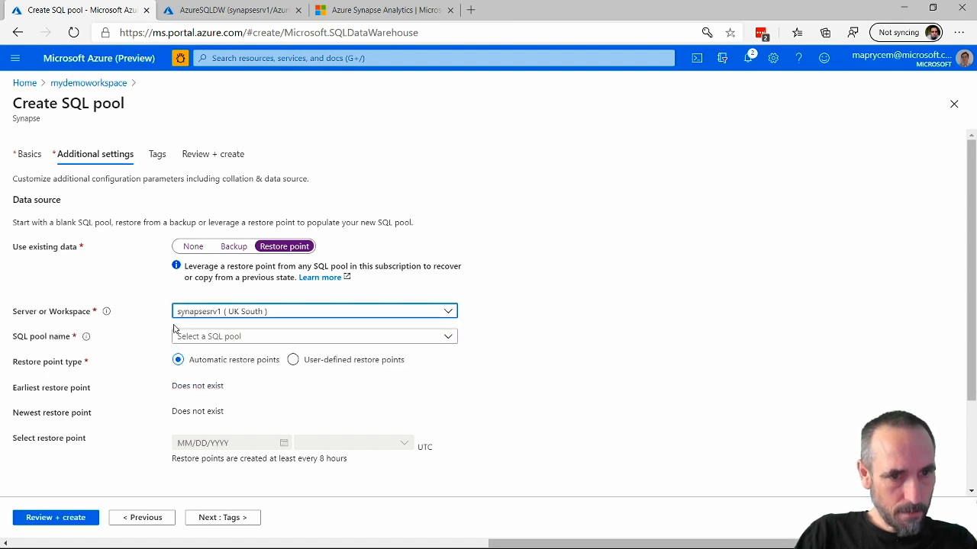
pyautogui.click(313, 336)
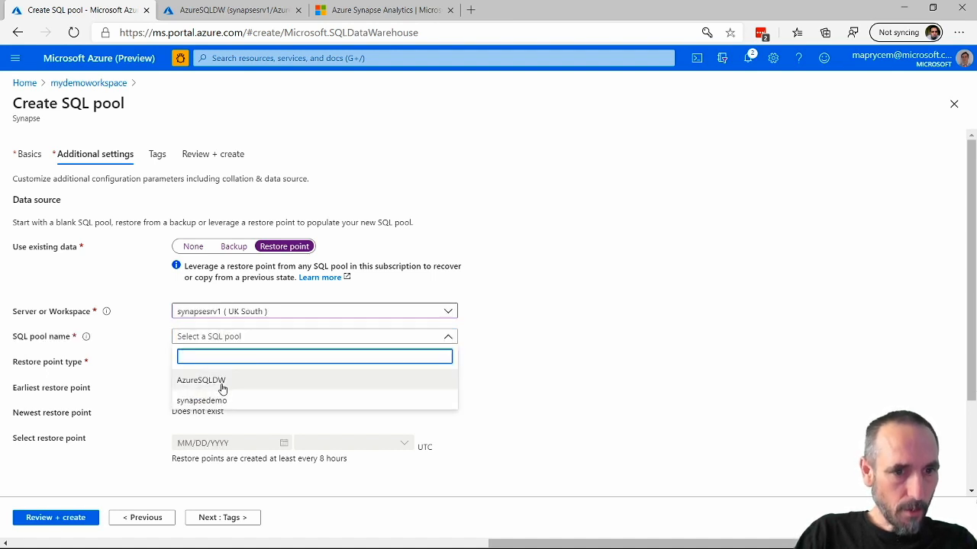
pyautogui.click(201, 380)
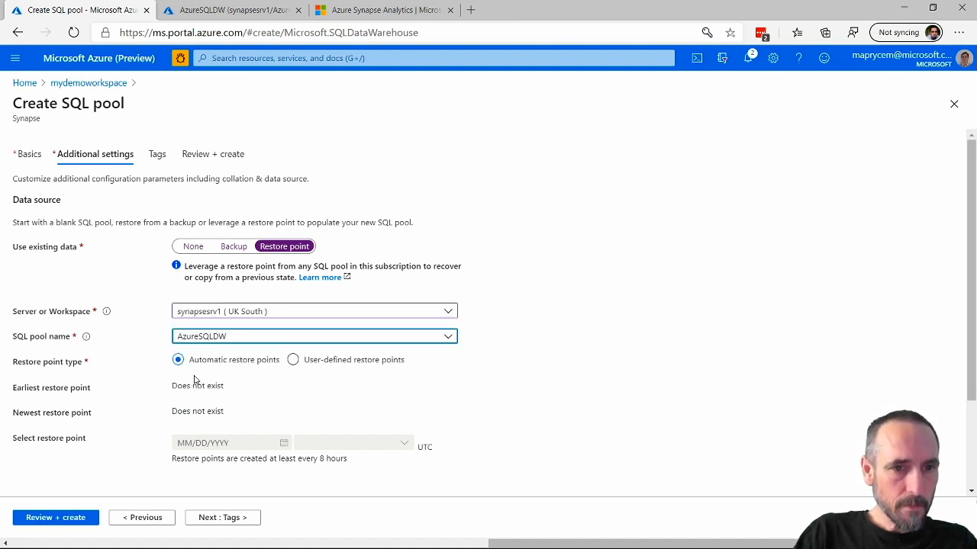
pyautogui.moveTo(253, 443)
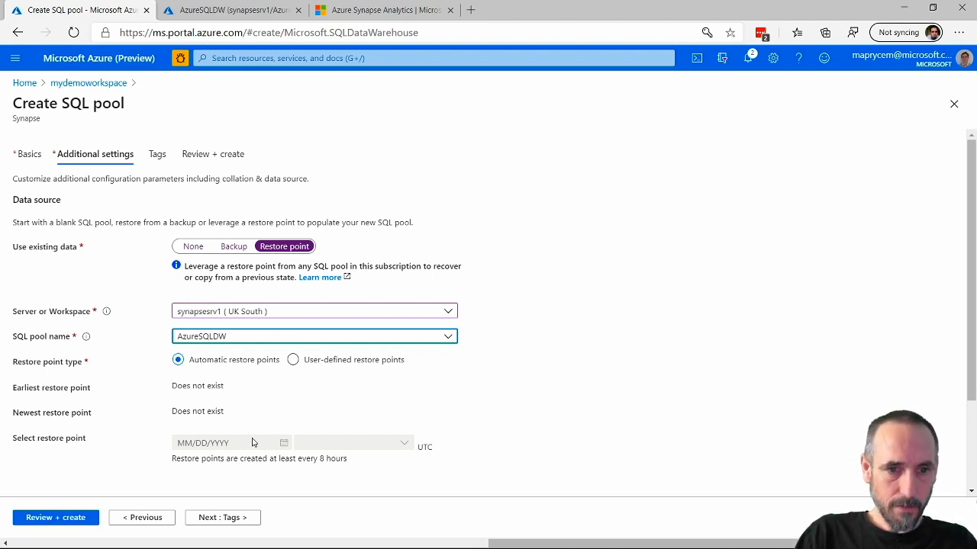
# - Choose the user-defined restore point 'jeff' and submit demopool for creation
pyautogui.click(293, 360)
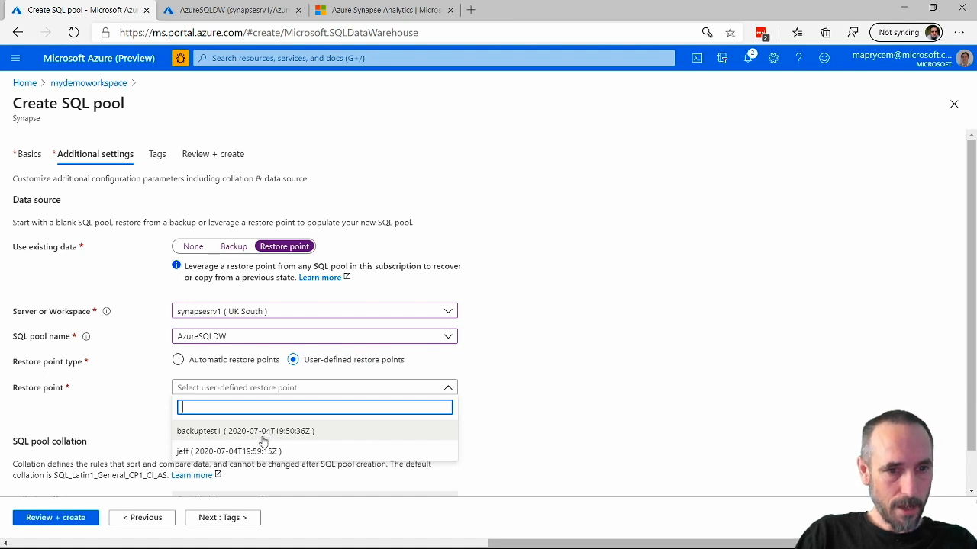
pyautogui.click(229, 450)
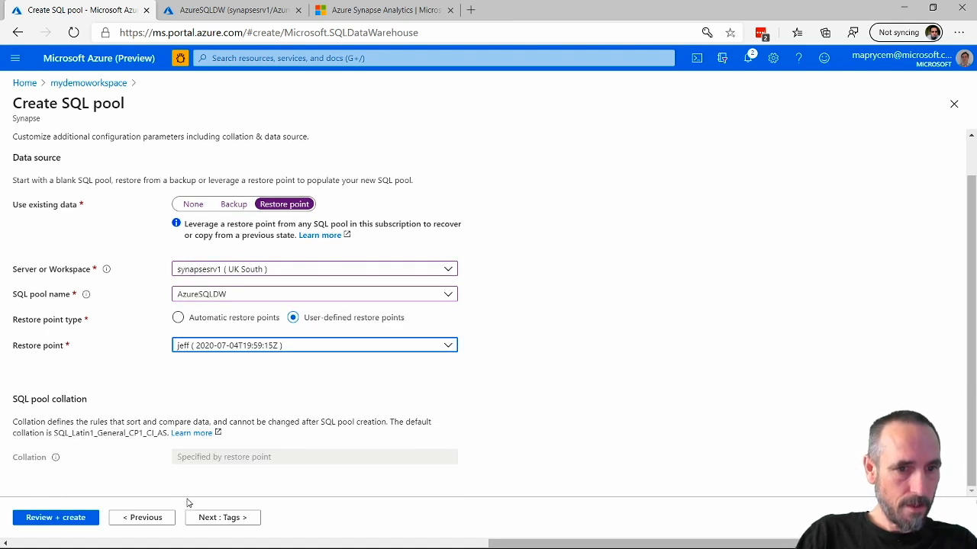
pyautogui.click(222, 517)
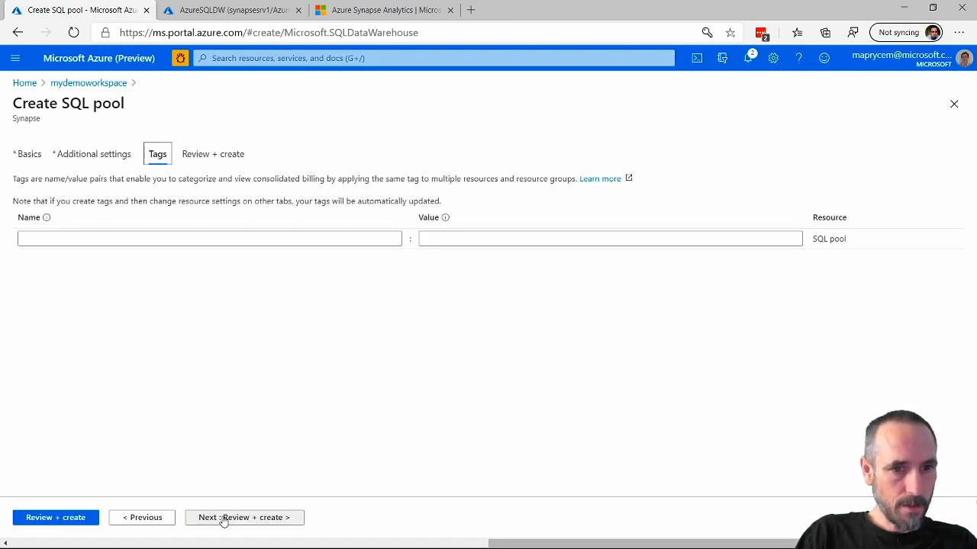
pyautogui.click(244, 517)
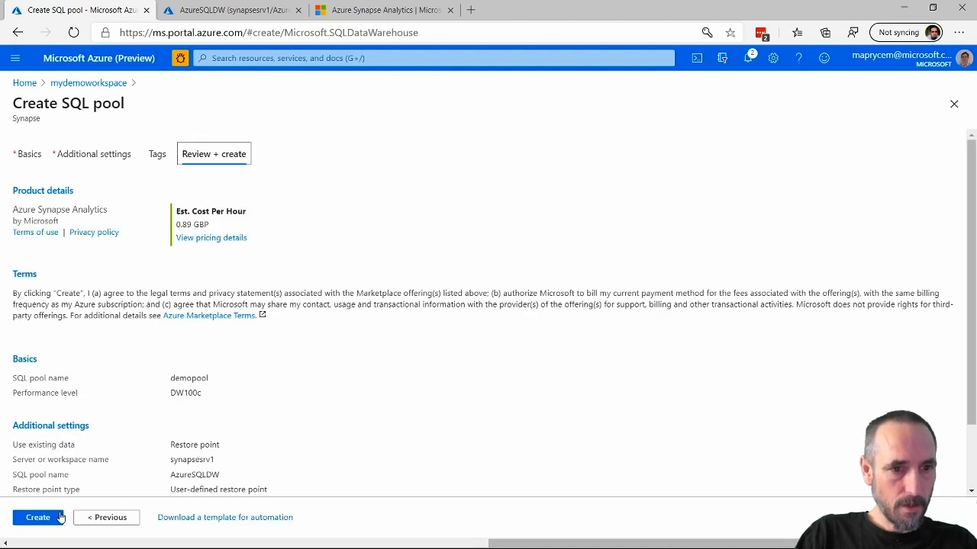
pyautogui.click(37, 517)
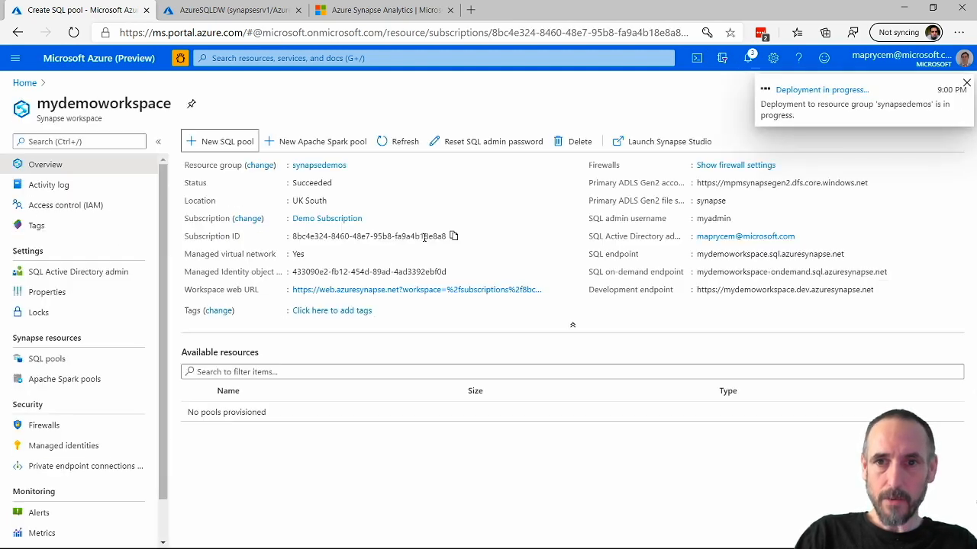
# - Check the running deployment, then return to the mydemoworkspace overview
pyautogui.click(821, 88)
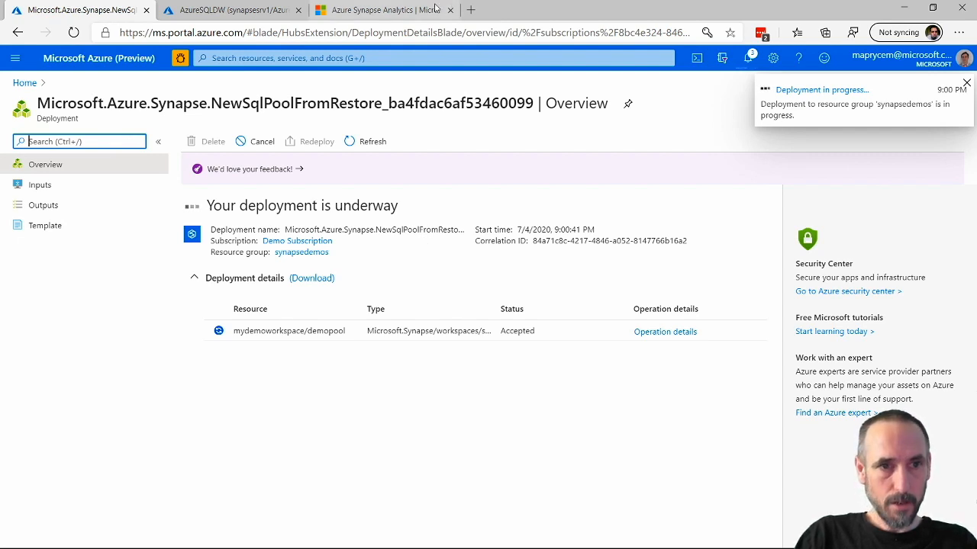
pyautogui.click(965, 82)
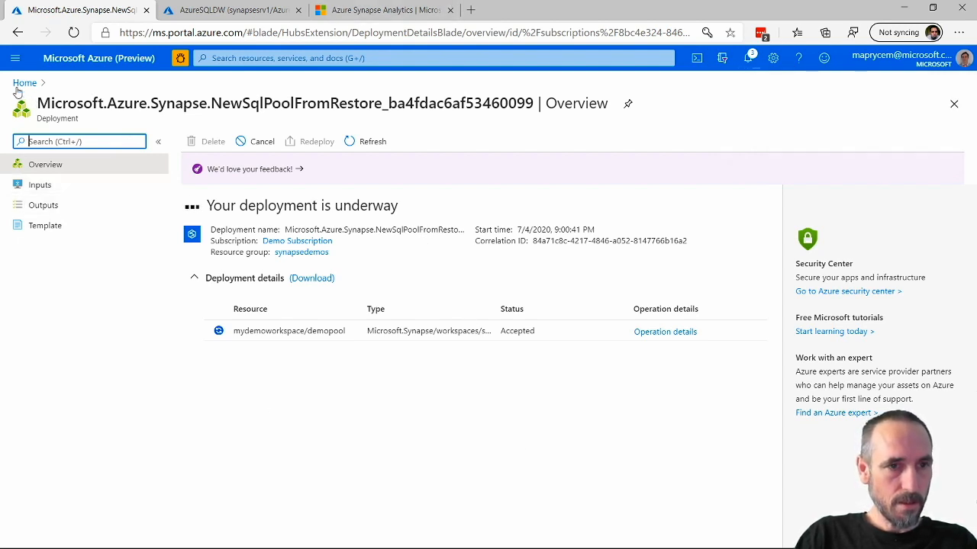
pyautogui.click(25, 83)
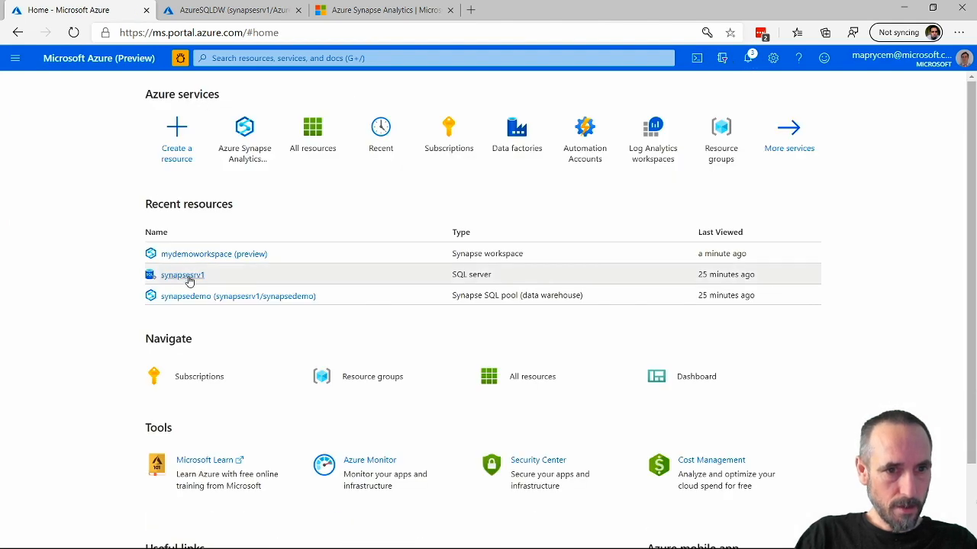
pyautogui.click(213, 254)
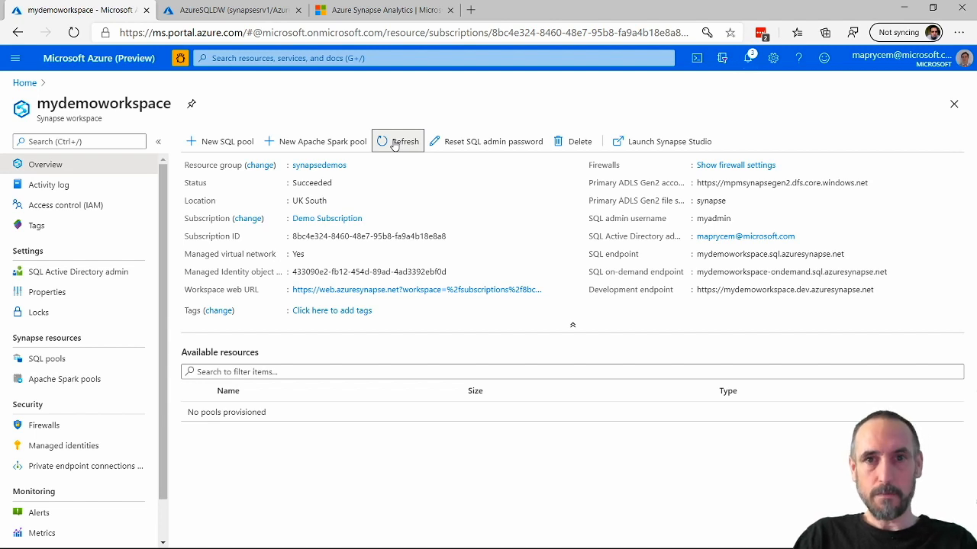
# - Refresh the workspace and open the demopool pool, still Restoring at DW100c
pyautogui.click(748, 58)
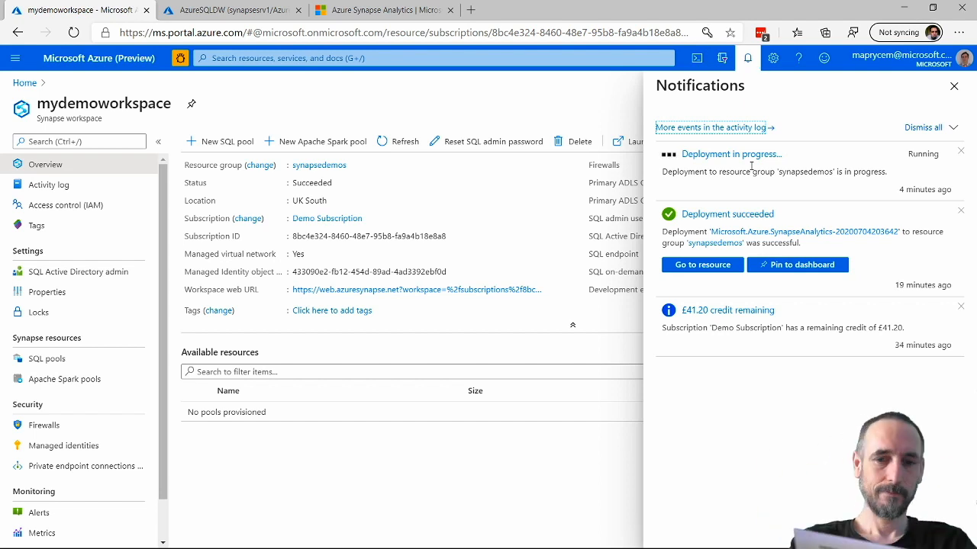
pyautogui.click(702, 266)
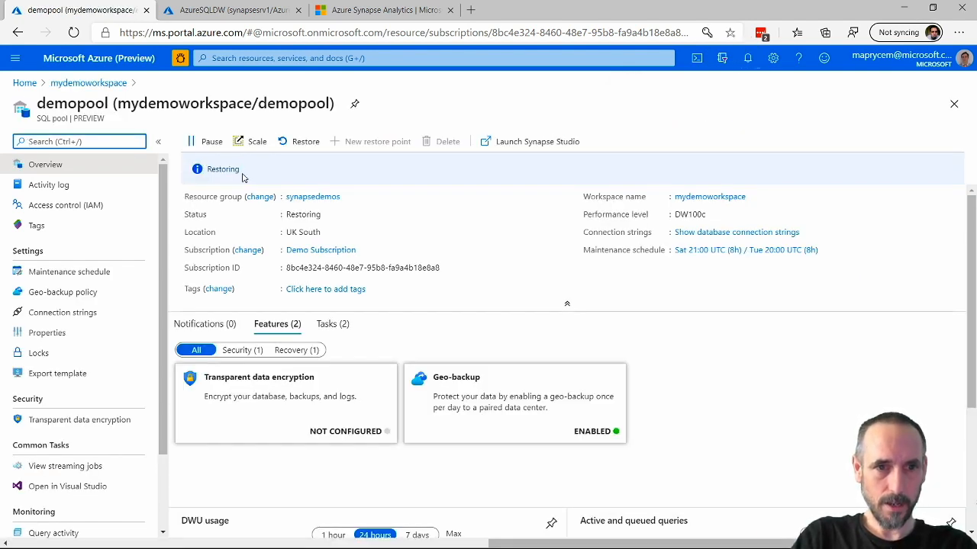
pyautogui.moveTo(415, 230)
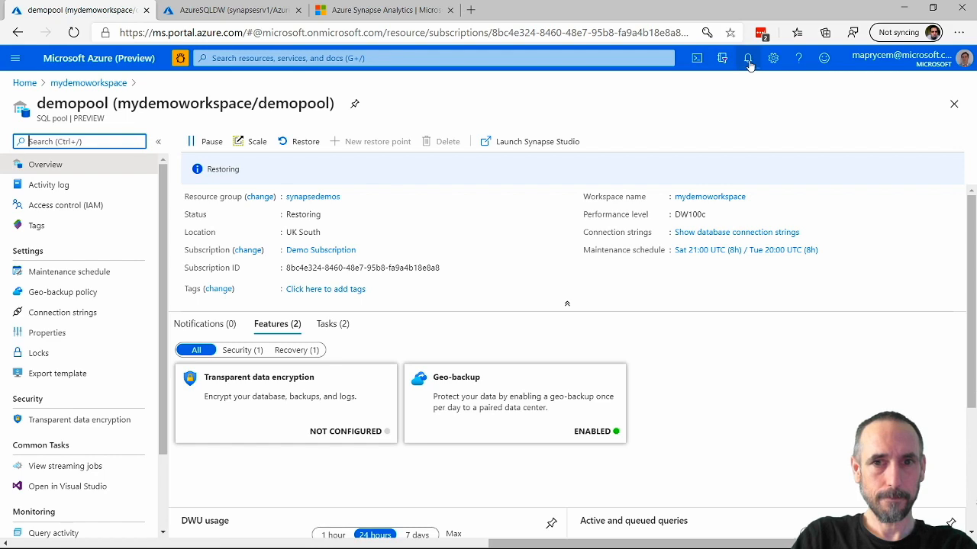
# - Check the notifications until demopool shows Online at DW100c, then dismiss them
pyautogui.click(747, 58)
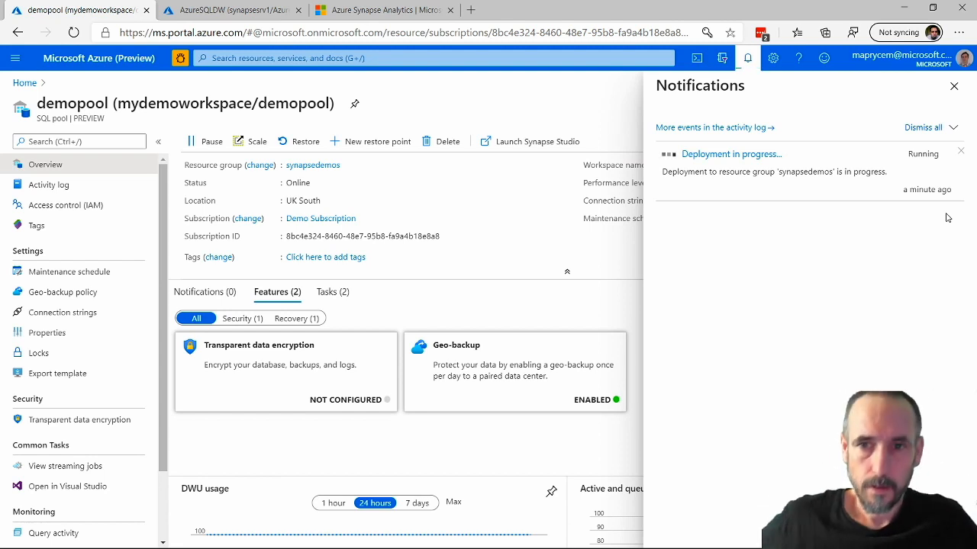
pyautogui.moveTo(944, 110)
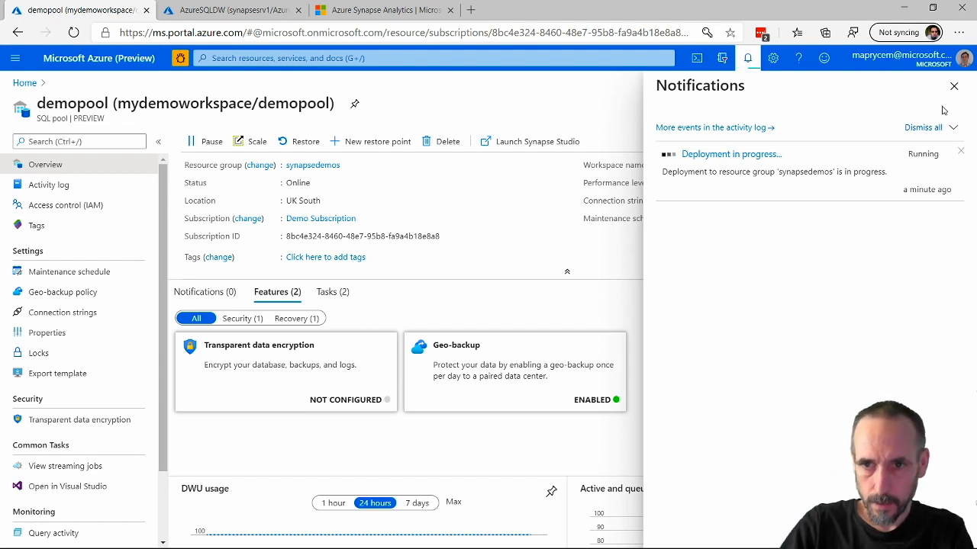
pyautogui.click(952, 85)
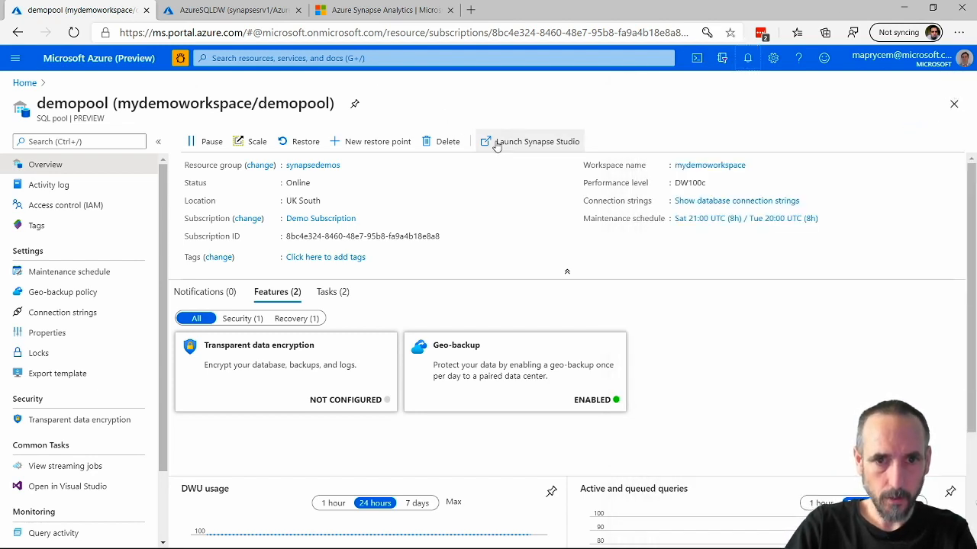
# - Launch Synapse Studio for mydemoworkspace and go to its Data hub
pyautogui.click(537, 141)
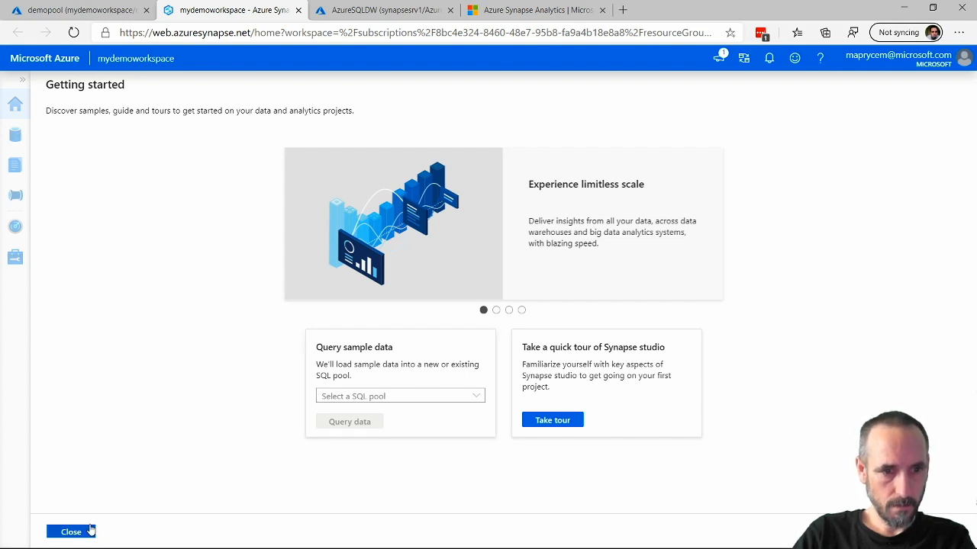
pyautogui.click(70, 531)
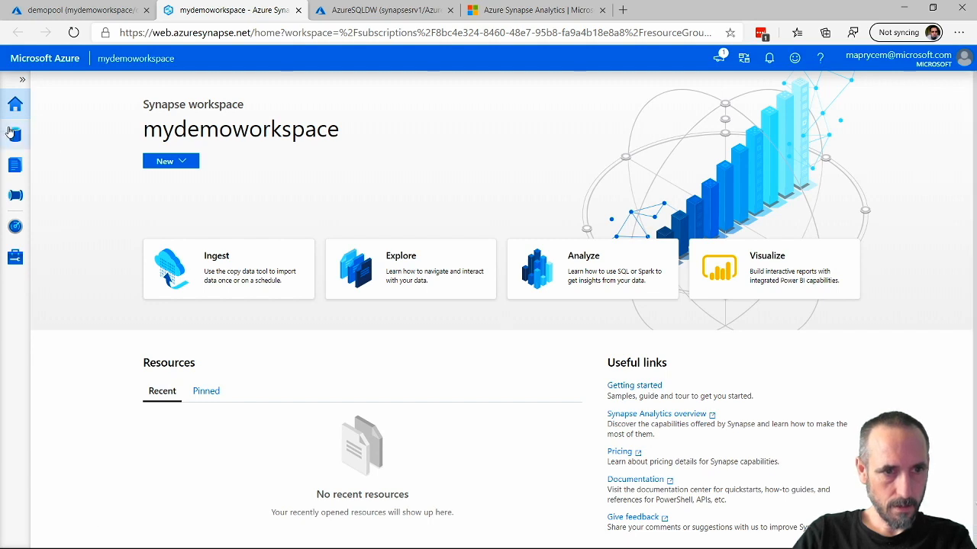
pyautogui.click(15, 134)
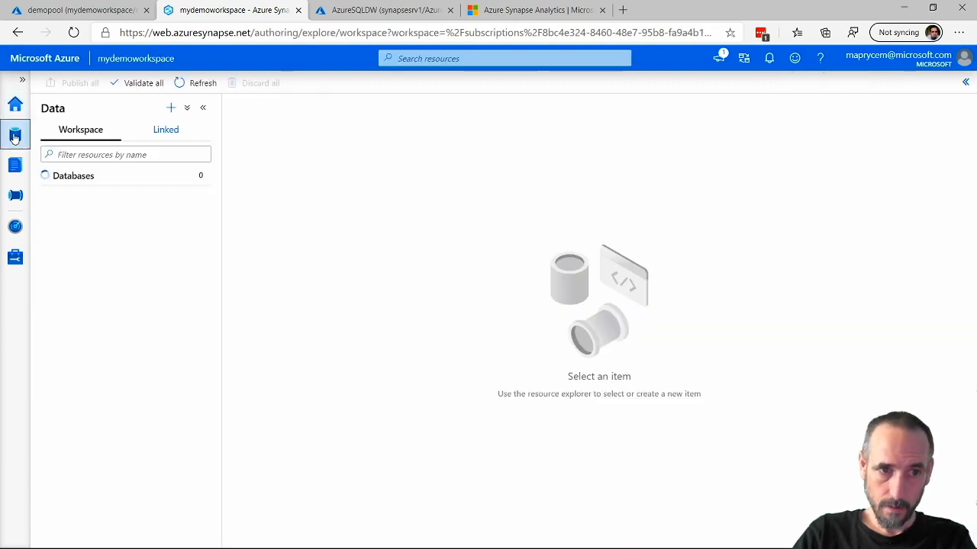
# - Expand Databases > demopool > Tables to list the restored tables
pyautogui.click(73, 175)
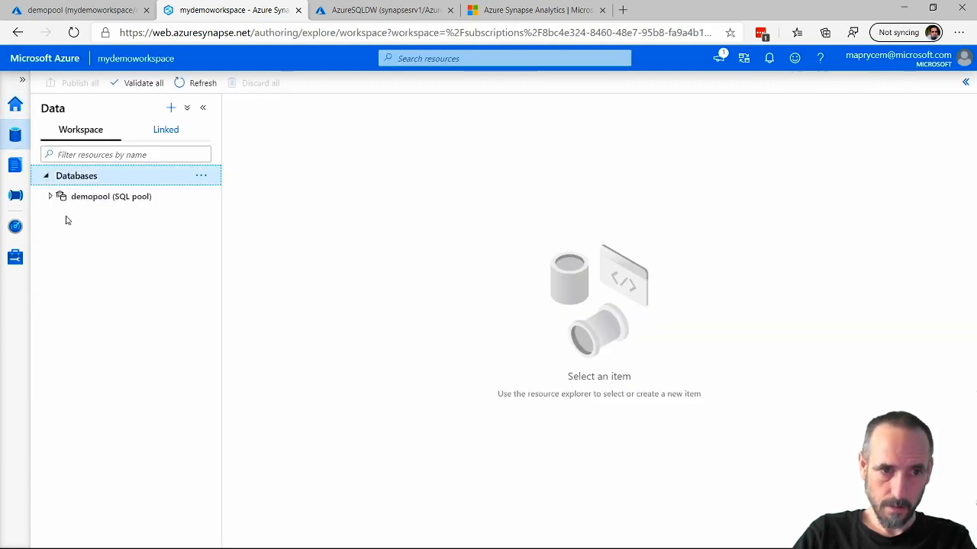
pyautogui.click(49, 196)
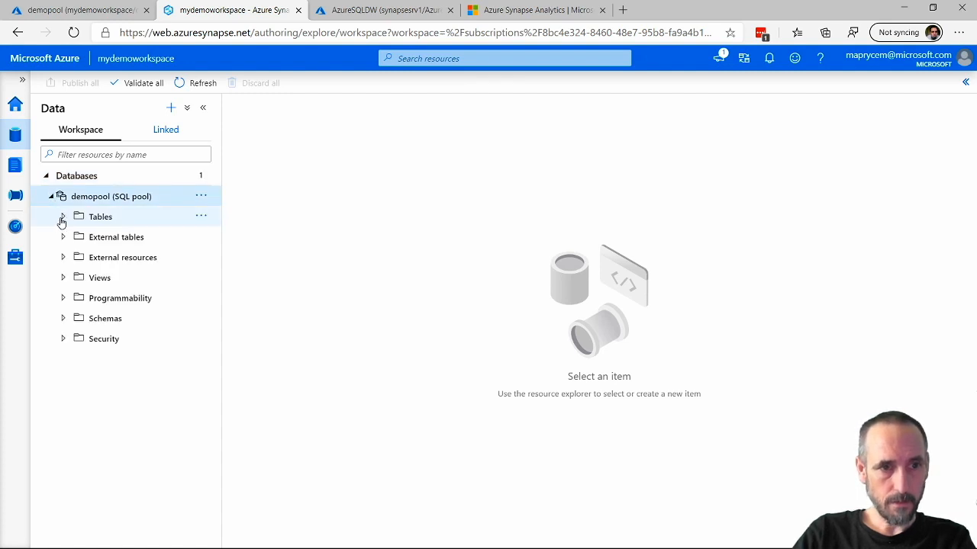
pyautogui.click(101, 216)
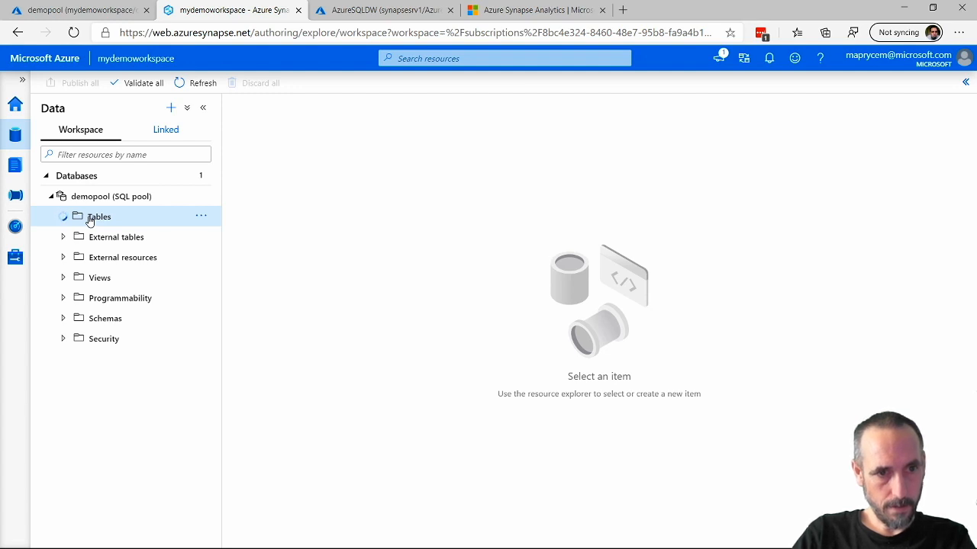
pyautogui.click(64, 216)
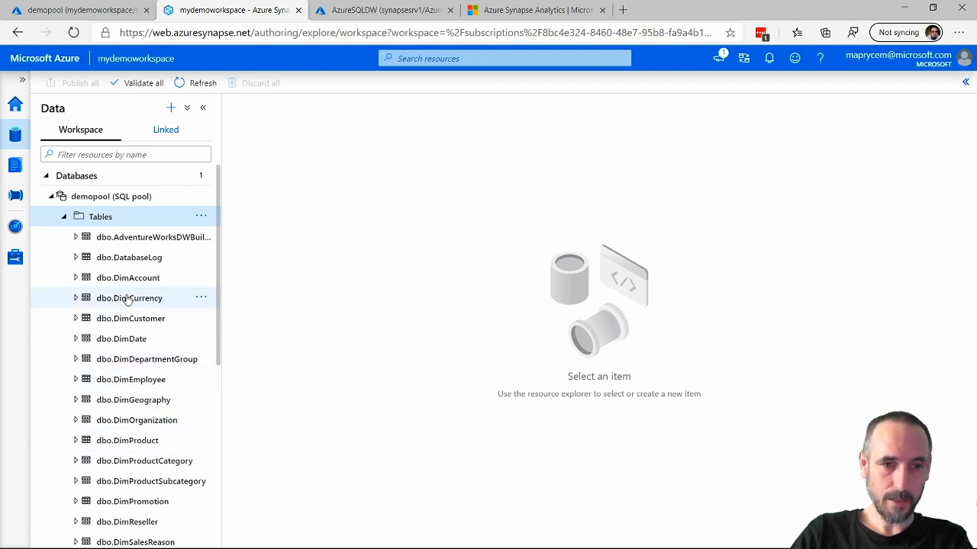
pyautogui.moveTo(93, 226)
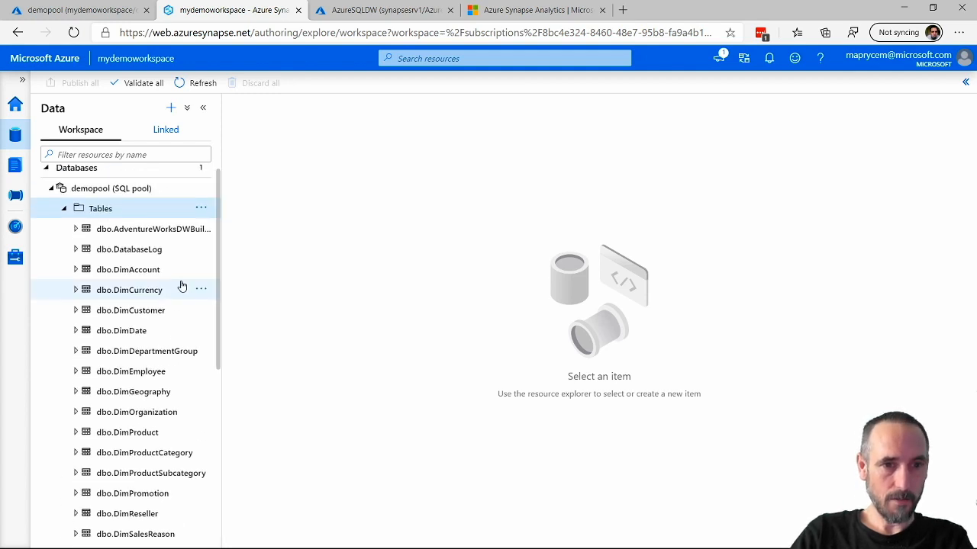
pyautogui.scroll(-3)
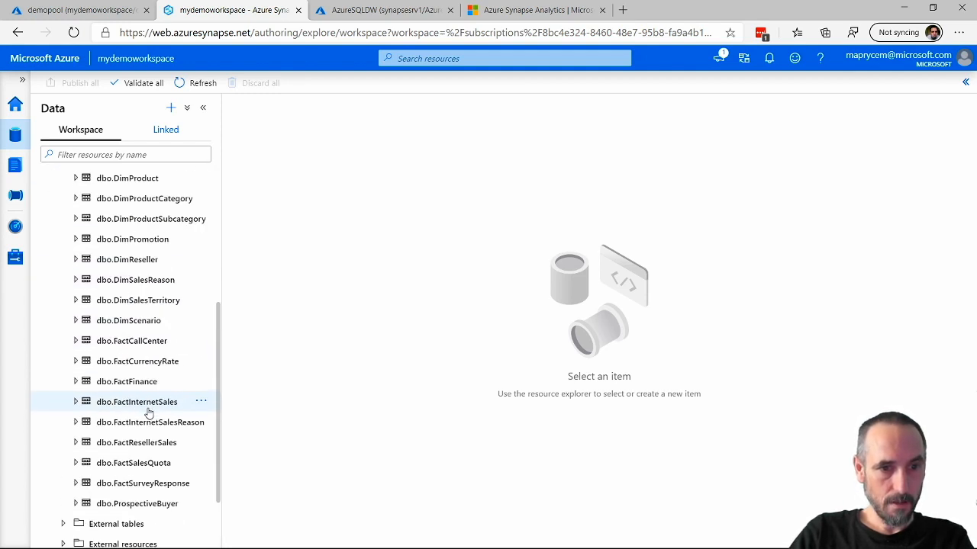
pyautogui.moveTo(126, 402)
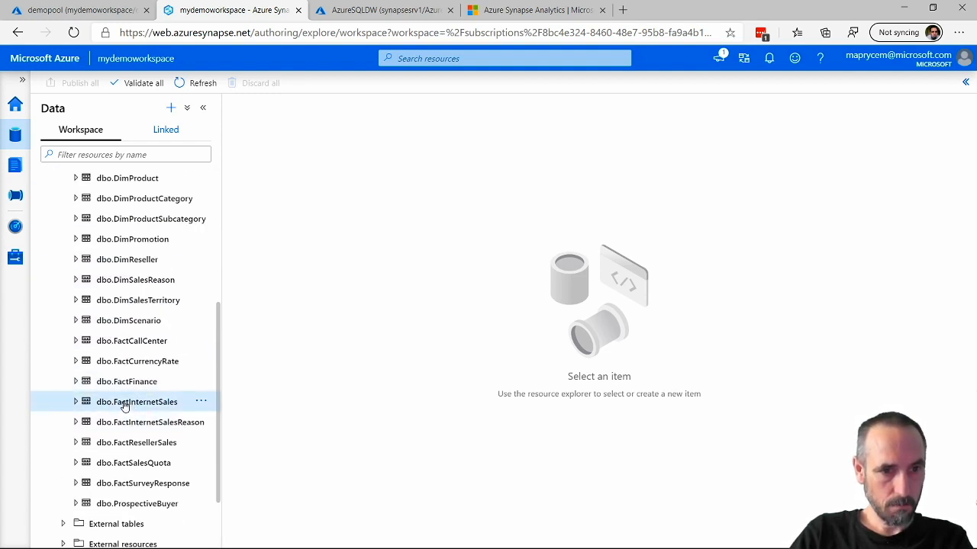
# - Start a new SQL script selecting the top 100 rows of dbo.FactInternetSales
pyautogui.click(202, 401)
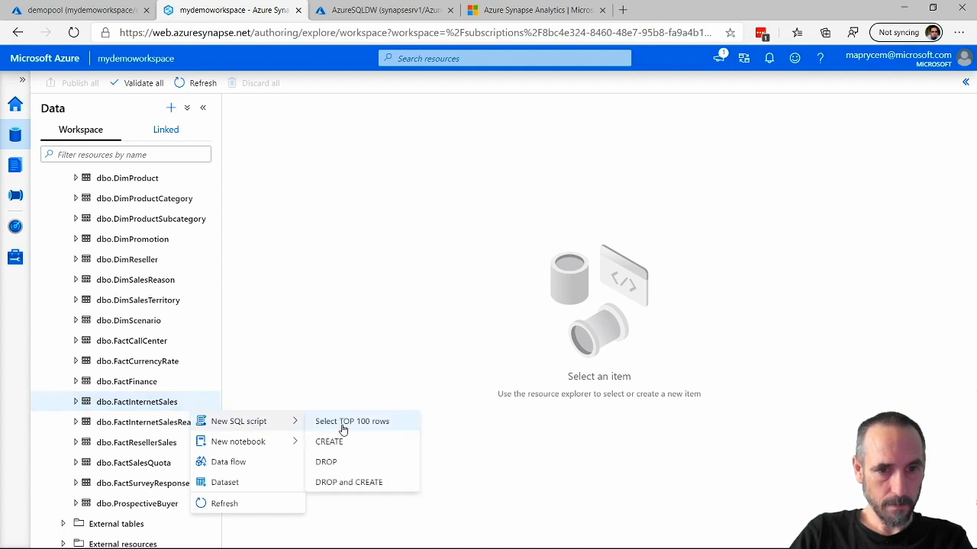
pyautogui.click(351, 421)
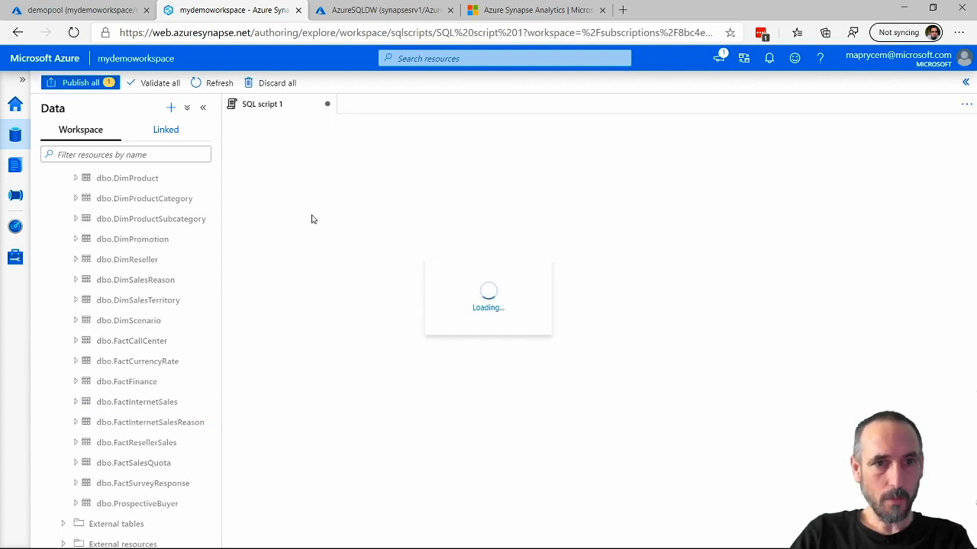